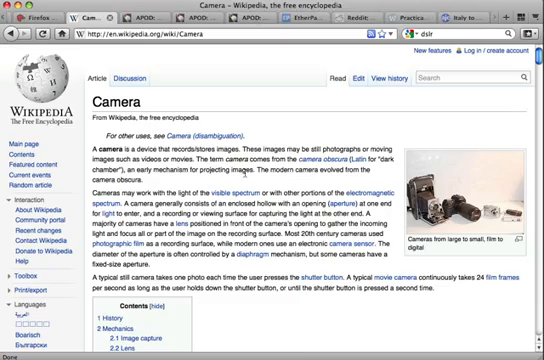
# Step: Read down the Wikipedia Camera article and the Google dslr search results
pyautogui.scroll(-3)
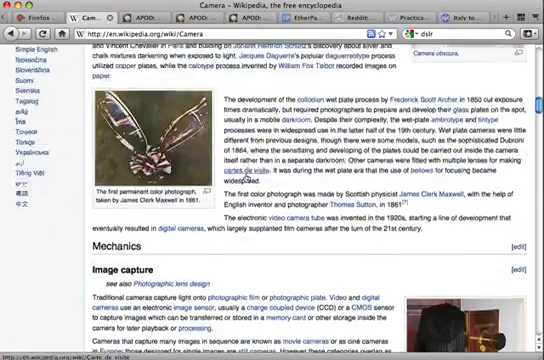
pyautogui.scroll(-3)
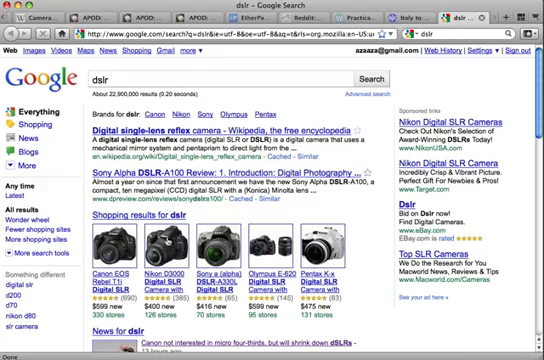
pyautogui.scroll(-3)
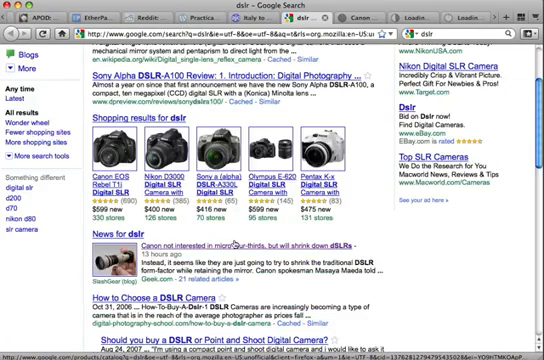
pyautogui.scroll(-3)
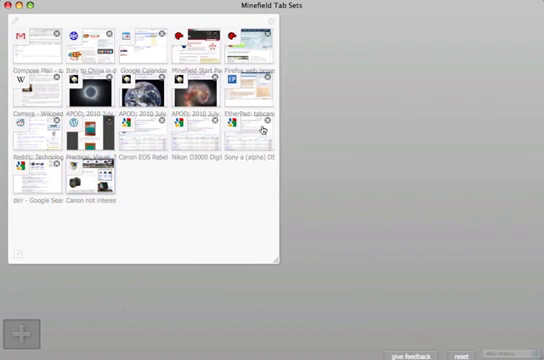
# Step: Drag a tab thumbnail across the Tab Candy overview to gather it with the others
pyautogui.moveTo(90, 184); pyautogui.dragTo(330, 180)
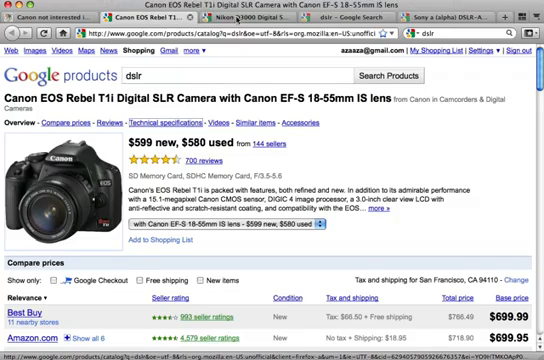
# Step: Bring up the Google Products page for the Canon EOS Rebel T1i with its store prices
pyautogui.click(256, 12)
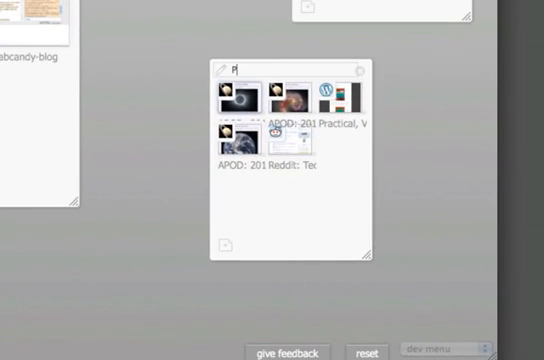
# Step: Name the APOD and Reddit tab group 'Procrastination'
pyautogui.write('rocrastination')
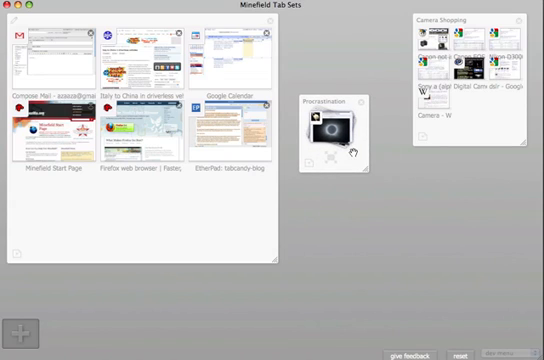
pyautogui.moveTo(340, 136)
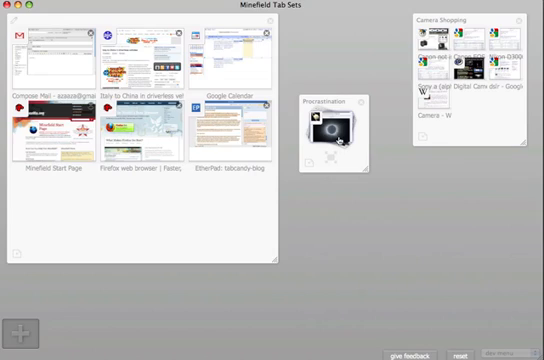